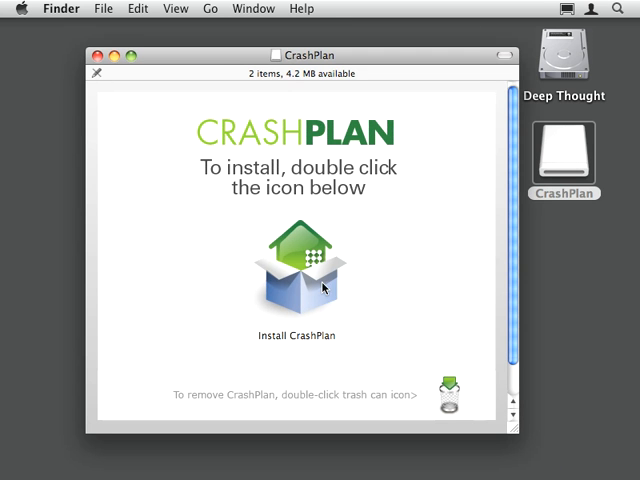
# Run the CrashPlan installer, agree to the license, install to Deep Thought and authorise with the admin password.
pyautogui.doubleClick(296, 270)
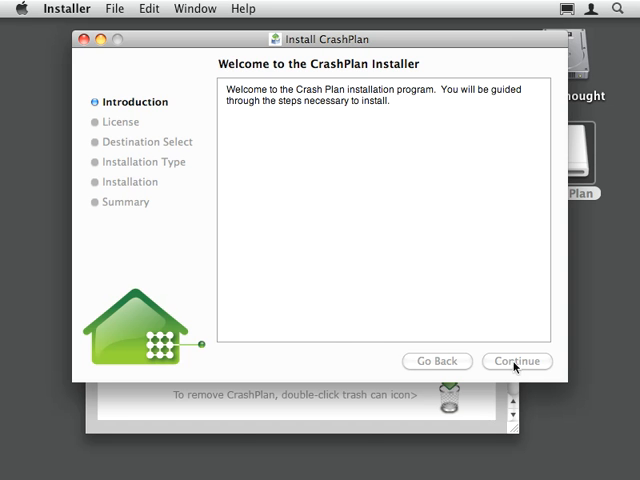
pyautogui.click(516, 360)
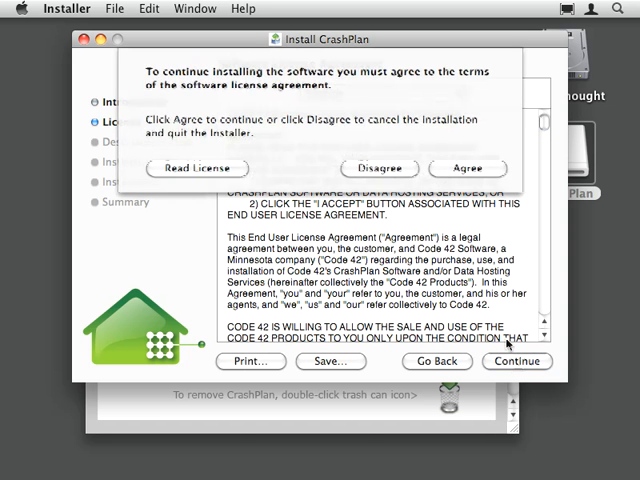
pyautogui.click(468, 168)
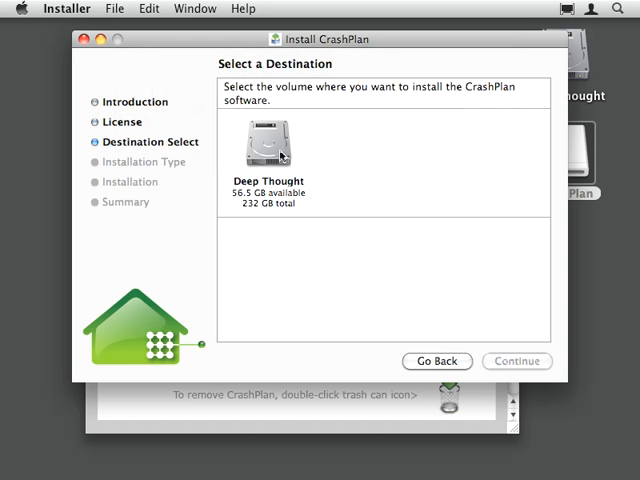
pyautogui.click(516, 360)
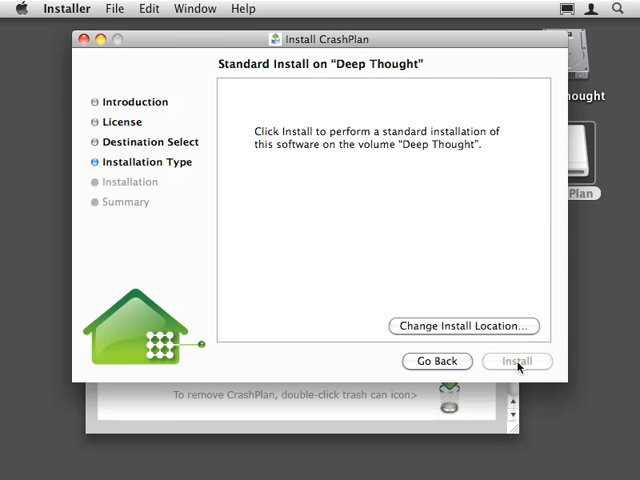
pyautogui.click(516, 360)
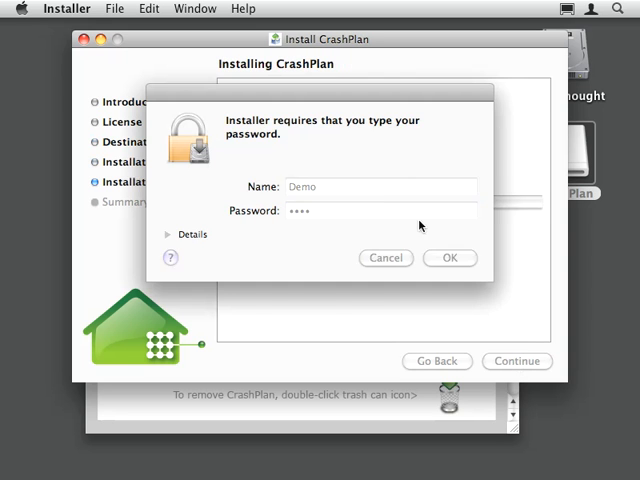
pyautogui.click(450, 258)
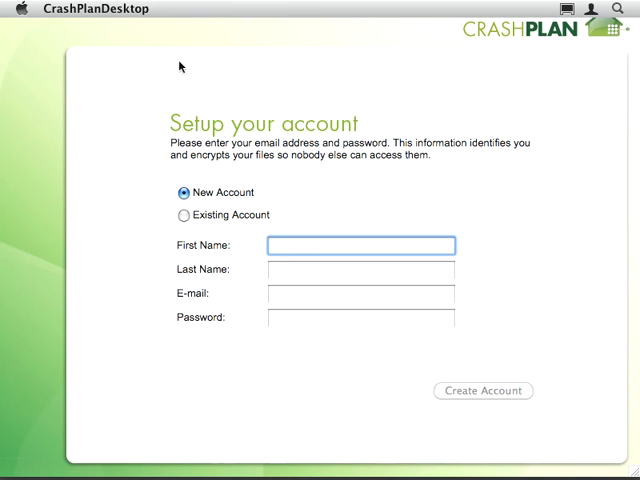
# Create a new account for Mat with e-mail demo@cras…, entering and confirming the password.
pyautogui.write('Matthew')
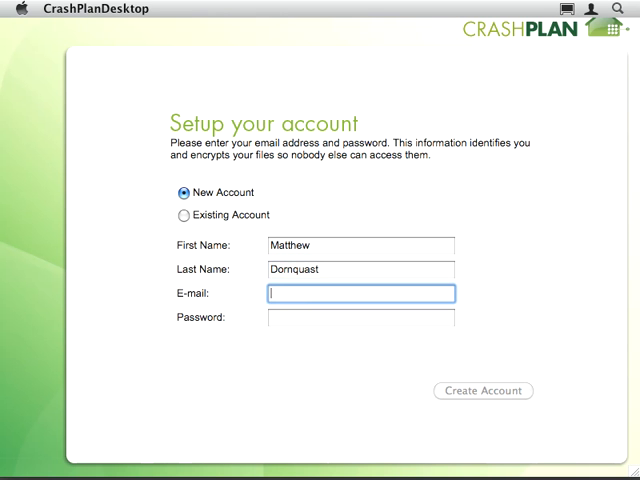
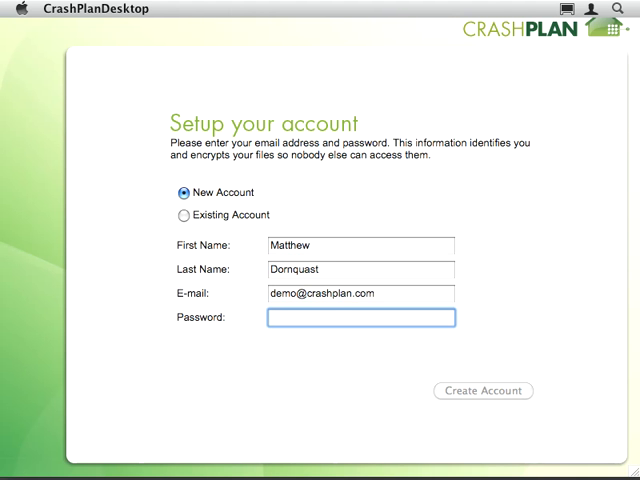
pyautogui.write('••••••')
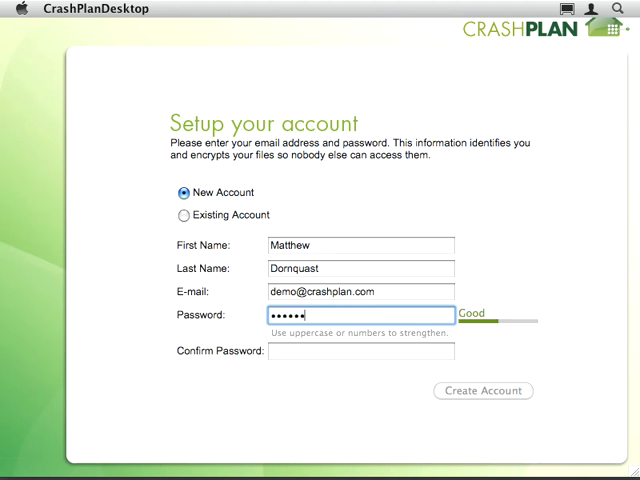
pyautogui.write('••••••')
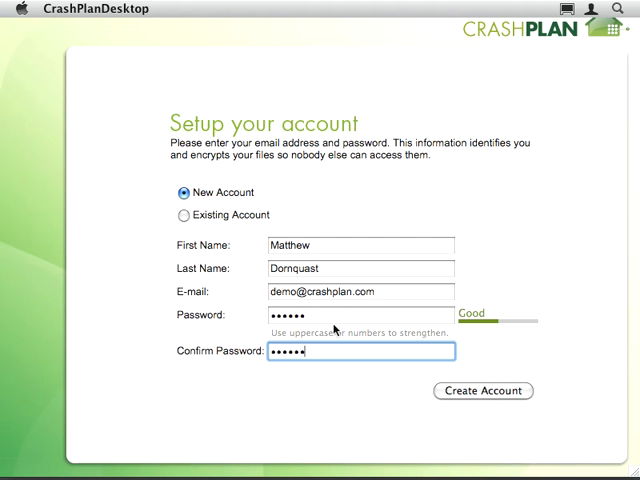
pyautogui.moveTo(492, 368)
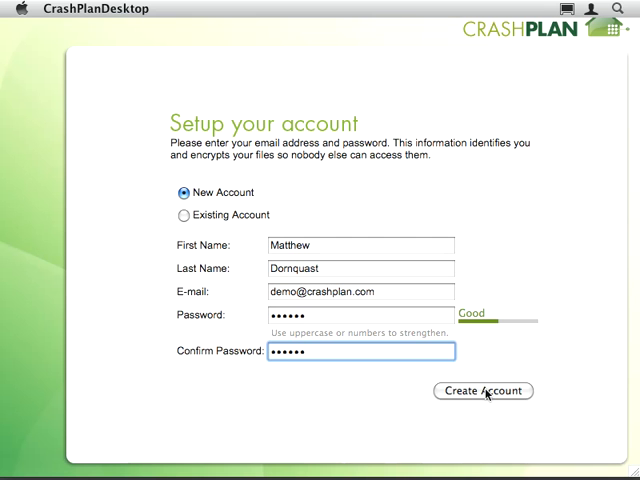
pyautogui.click(484, 392)
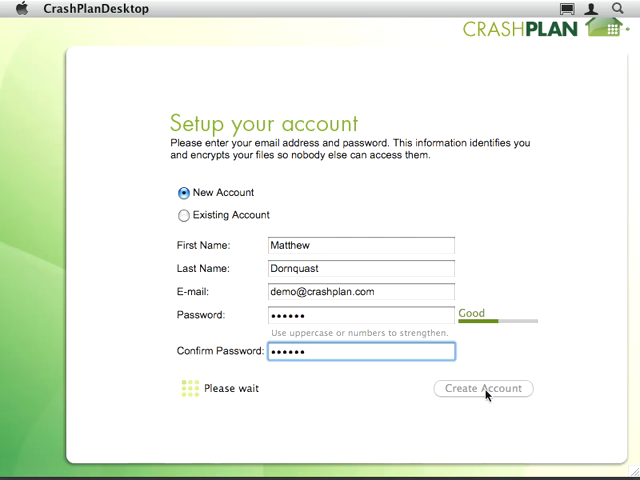
pyautogui.click(484, 388)
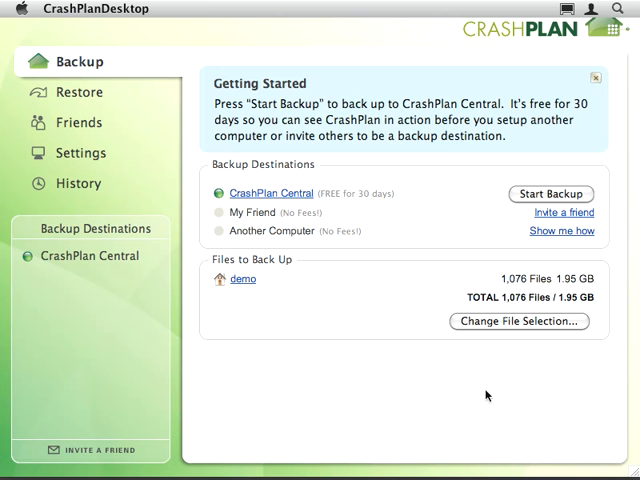
pyautogui.moveTo(608, 78)
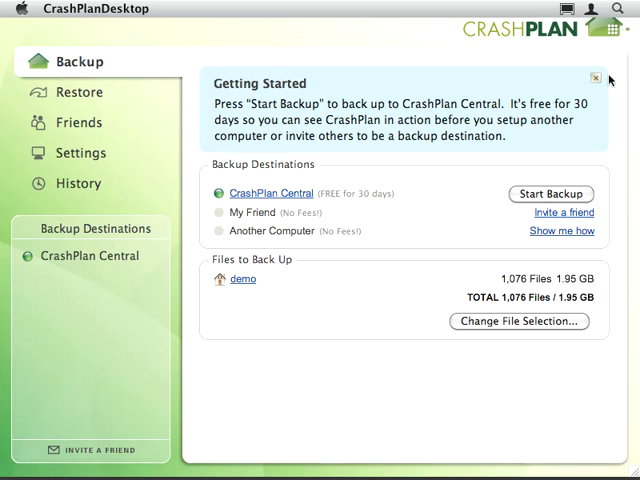
# Start the backup to CrashPlan Central and dismiss the Getting Started, Free Trial and Congratulations notices.
pyautogui.click(596, 80)
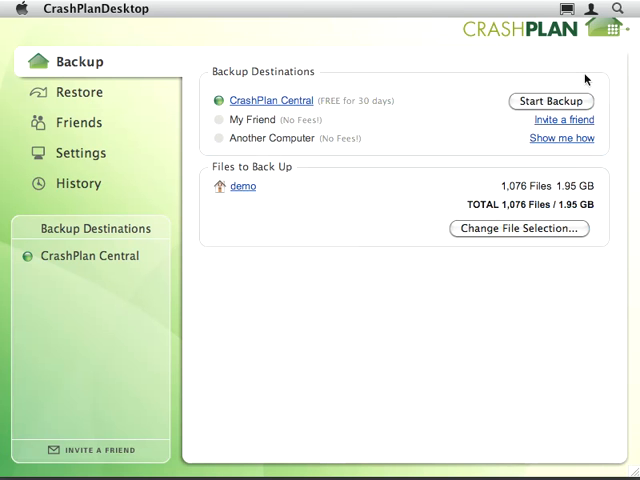
pyautogui.moveTo(310, 244)
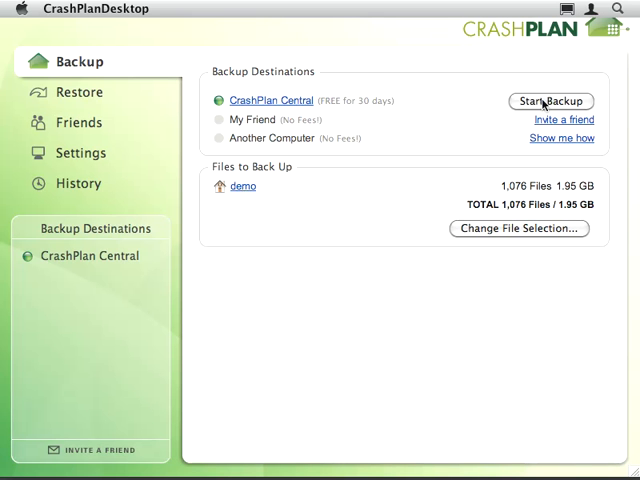
pyautogui.click(552, 100)
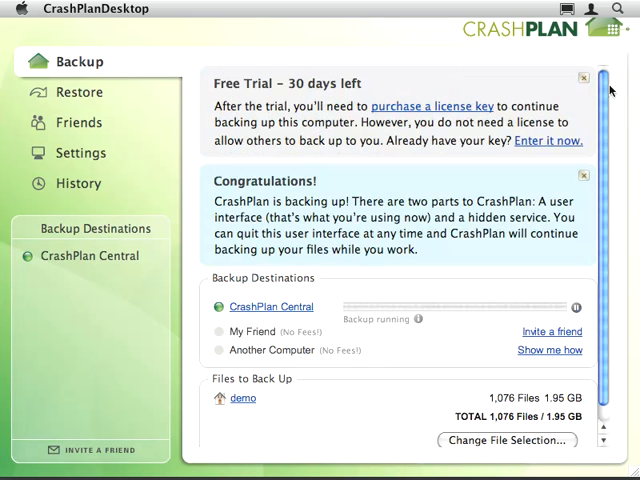
pyautogui.click(584, 76)
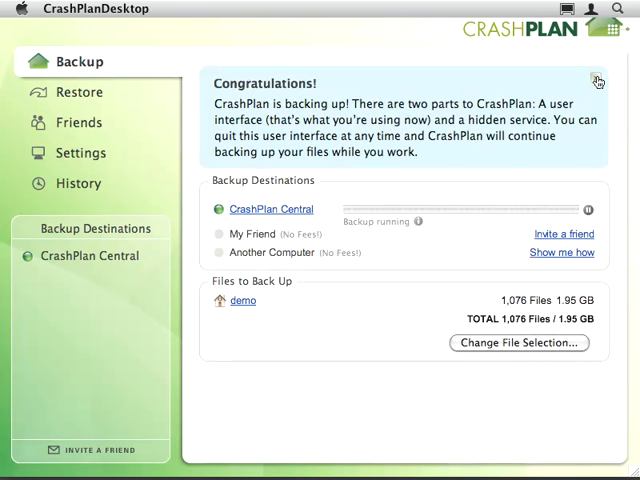
pyautogui.click(596, 82)
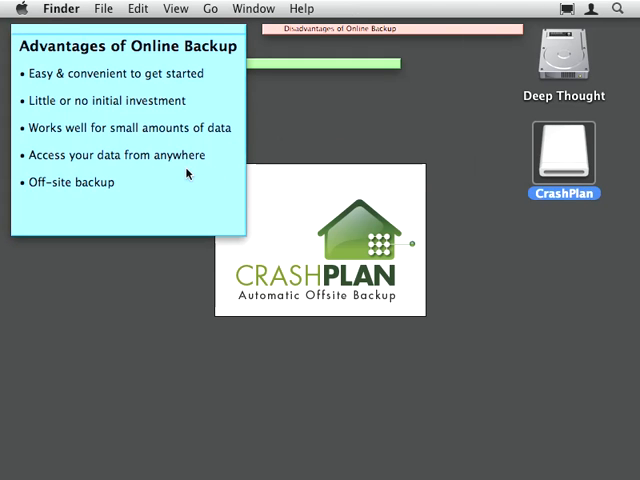
pyautogui.moveTo(186, 176)
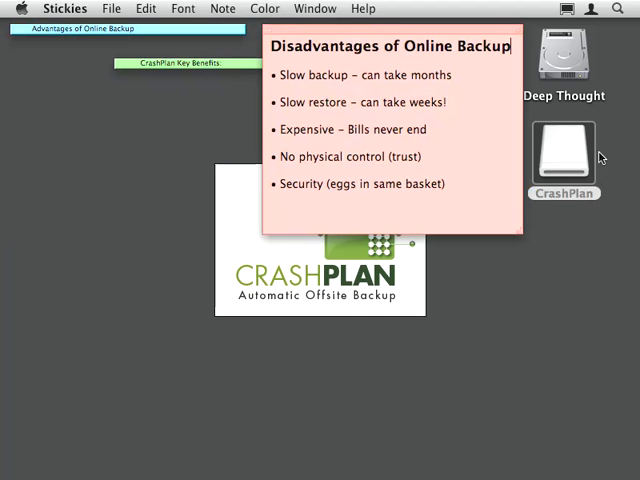
# Expand the Advantages of Online Backup sticky beside the Disadvantages note, then return to CrashPlan.
pyautogui.click(564, 156)
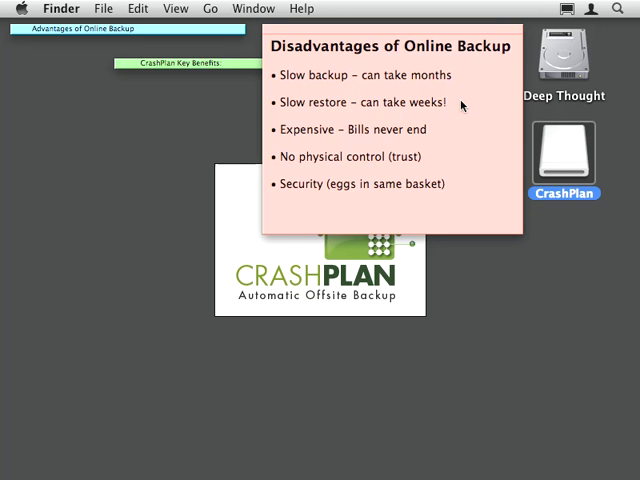
pyautogui.moveTo(466, 152)
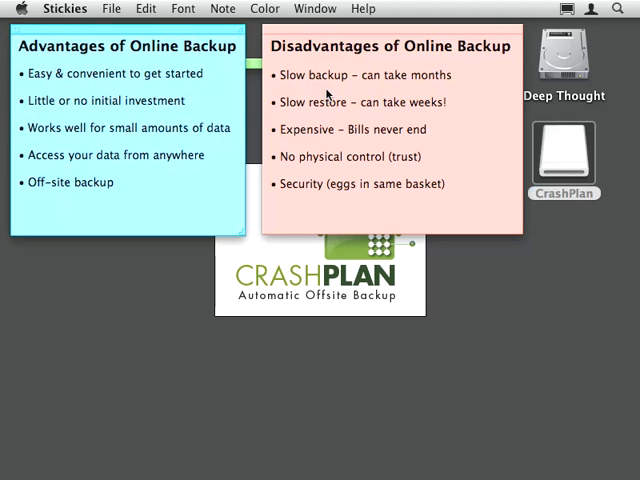
pyautogui.click(234, 48)
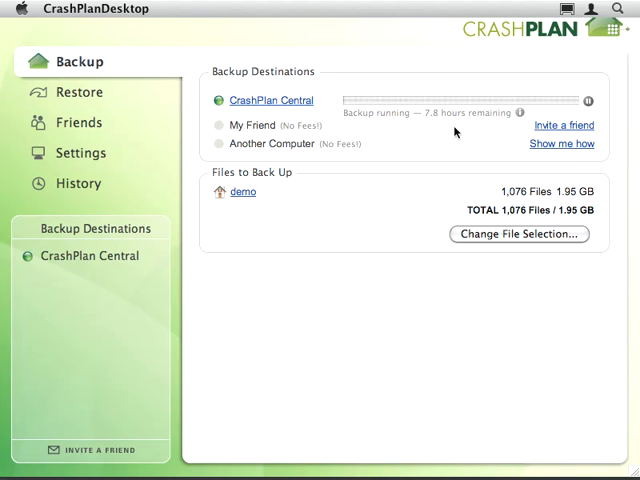
pyautogui.moveTo(344, 236)
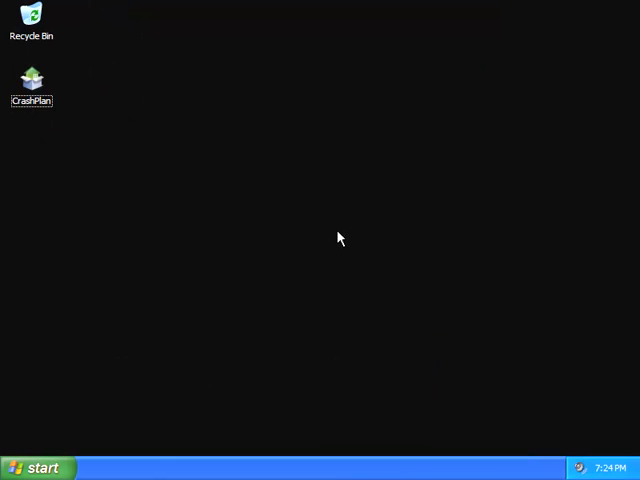
# Launch the CrashPlan installer from the Windows XP desktop while the Mac backup runs.
pyautogui.doubleClick(32, 78)
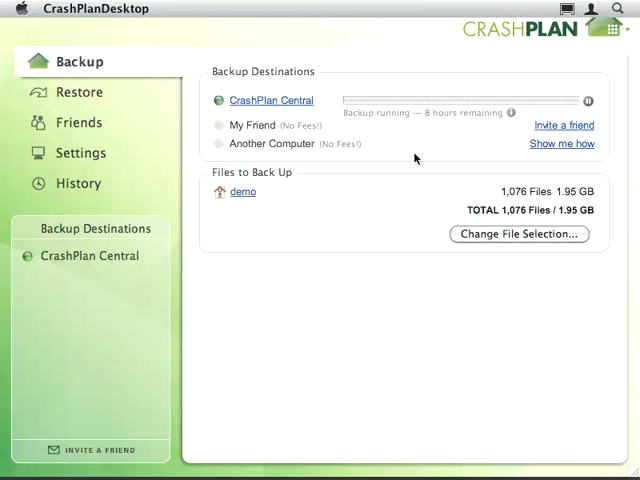
pyautogui.moveTo(354, 116)
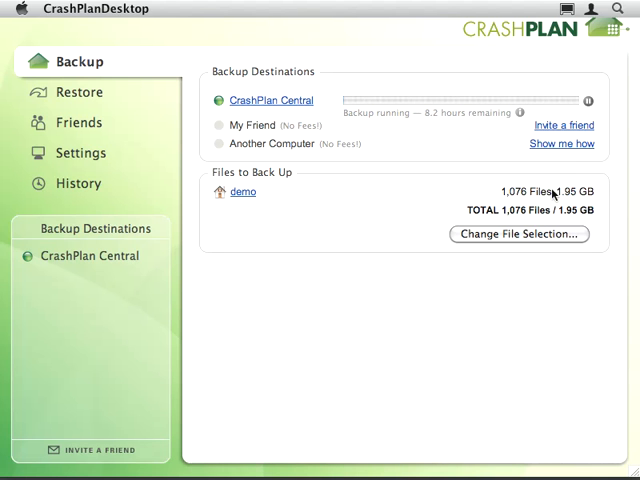
pyautogui.moveTo(568, 202)
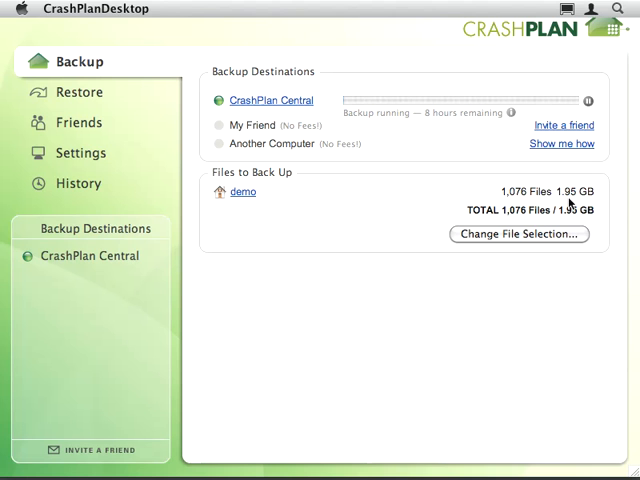
pyautogui.moveTo(480, 194)
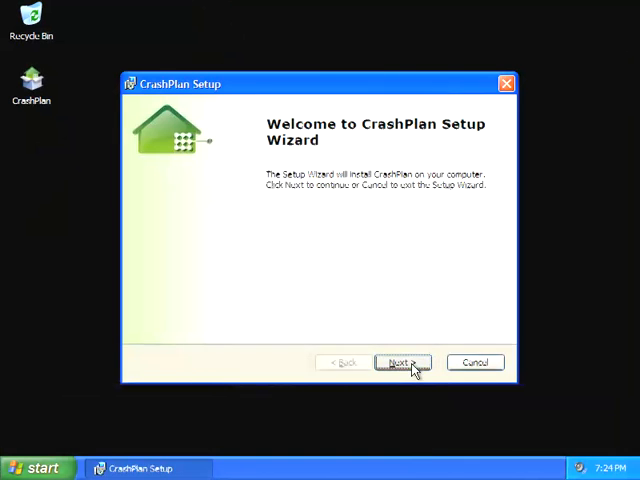
# Install CrashPlan through the Windows setup wizard and finish it back to the desktop.
pyautogui.click(400, 362)
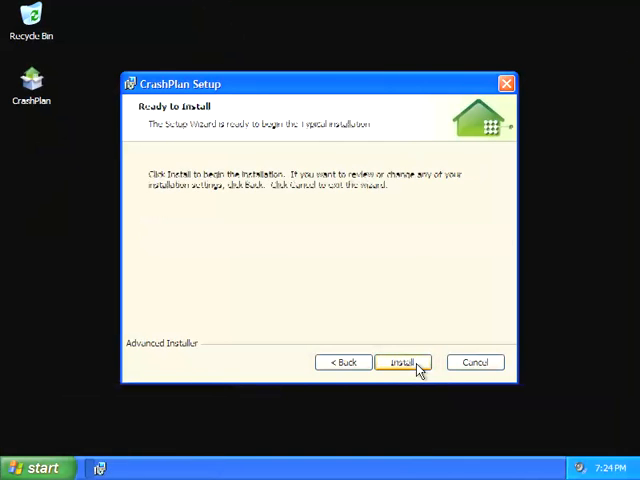
pyautogui.click(402, 362)
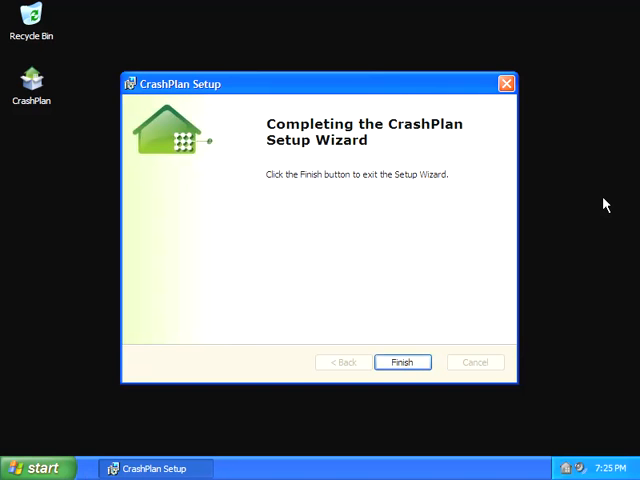
pyautogui.click(402, 362)
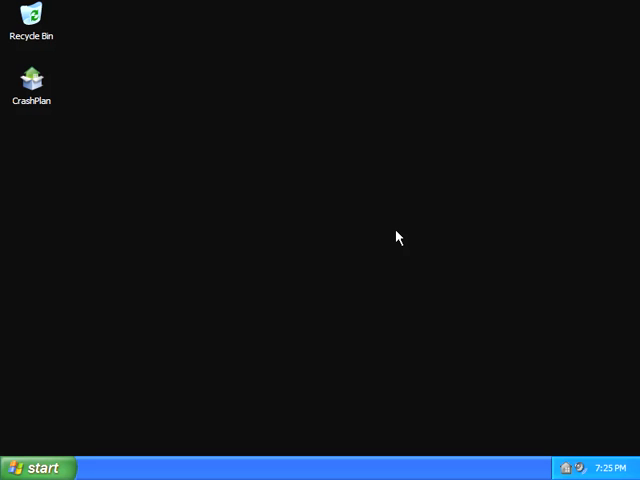
# Launch CrashPlan on Windows and sign in to the existing demo account.
pyautogui.doubleClick(32, 78)
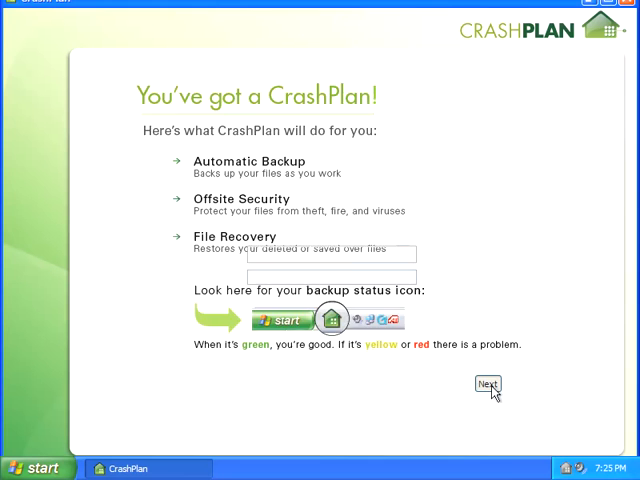
pyautogui.click(488, 384)
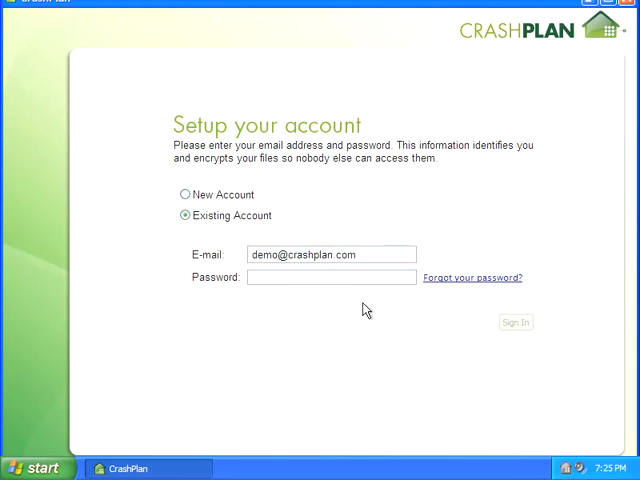
pyautogui.moveTo(310, 292)
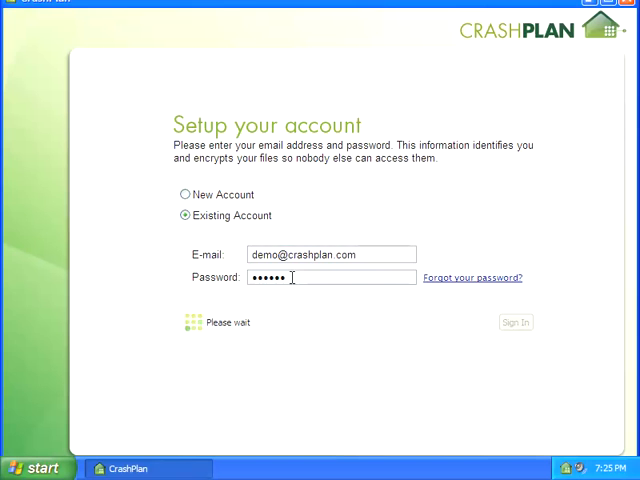
pyautogui.click(516, 320)
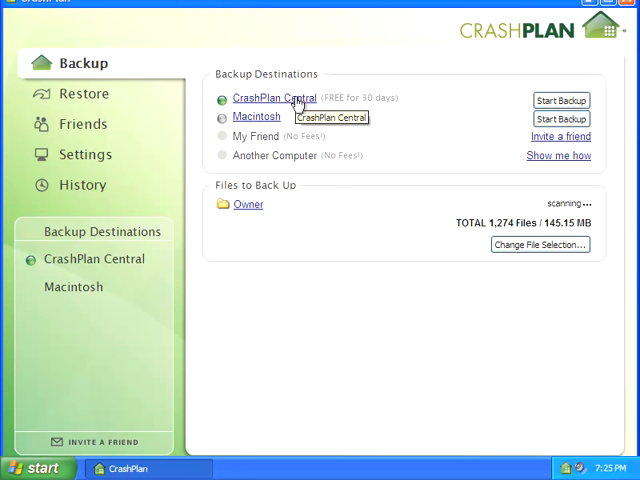
pyautogui.moveTo(396, 116)
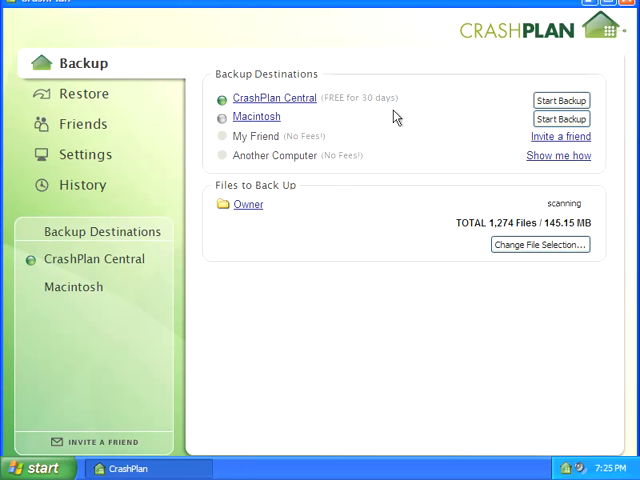
pyautogui.moveTo(380, 144)
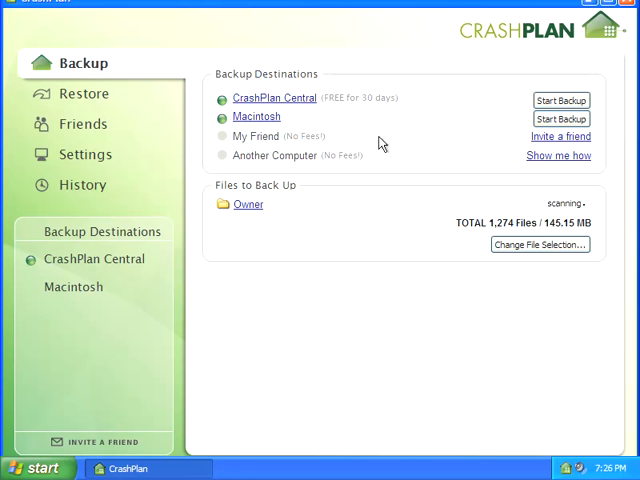
pyautogui.moveTo(264, 122)
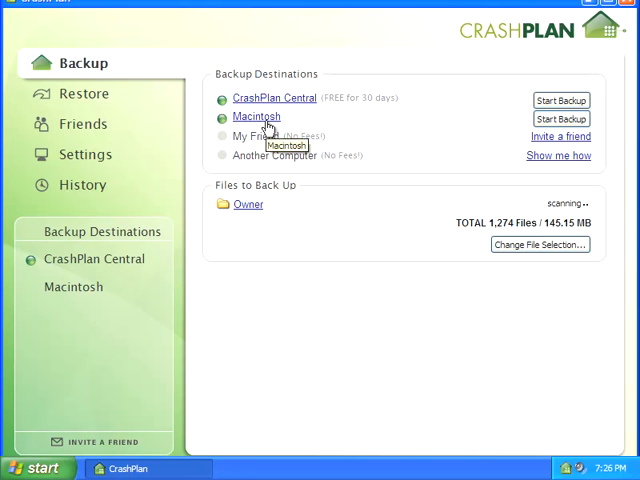
pyautogui.moveTo(292, 222)
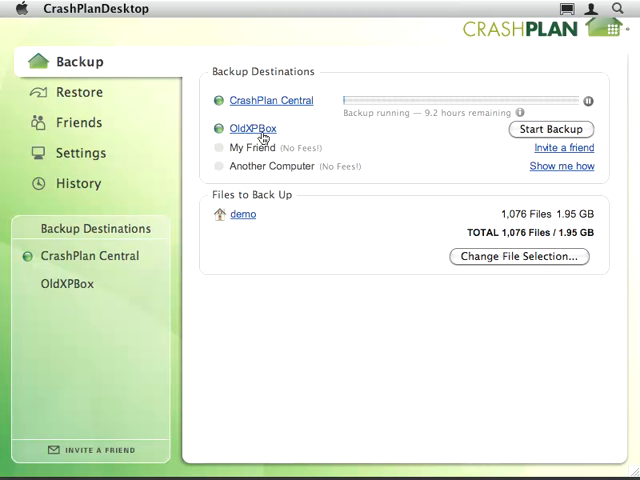
pyautogui.moveTo(428, 148)
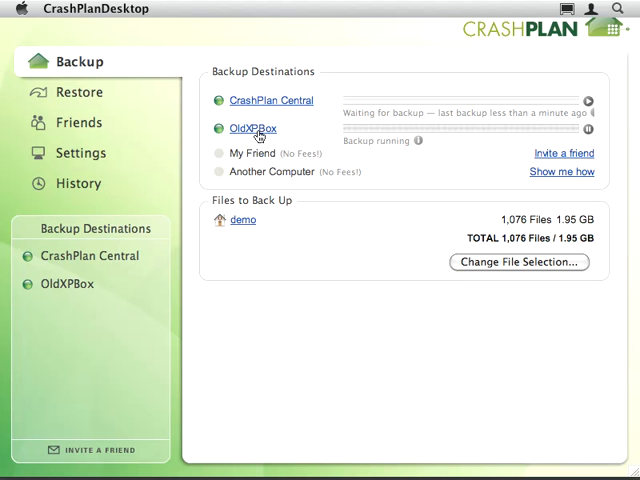
pyautogui.moveTo(256, 128)
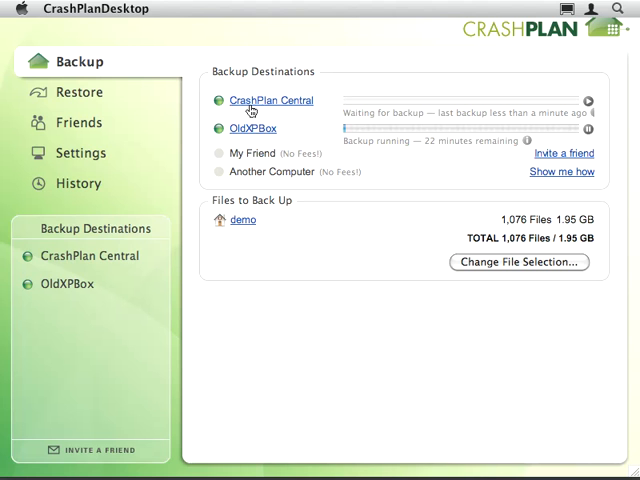
pyautogui.moveTo(360, 200)
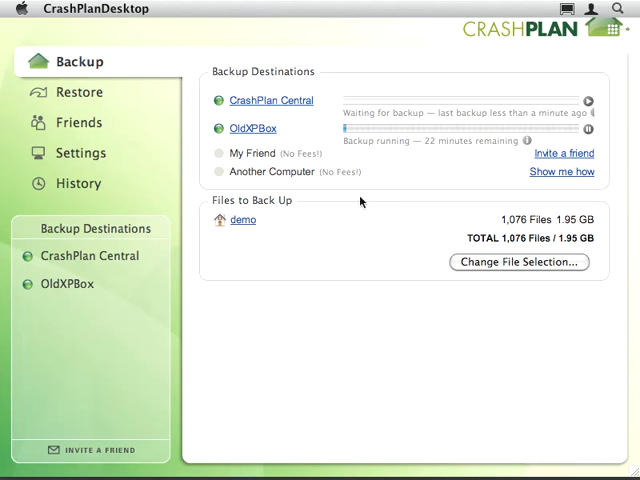
pyautogui.moveTo(416, 148)
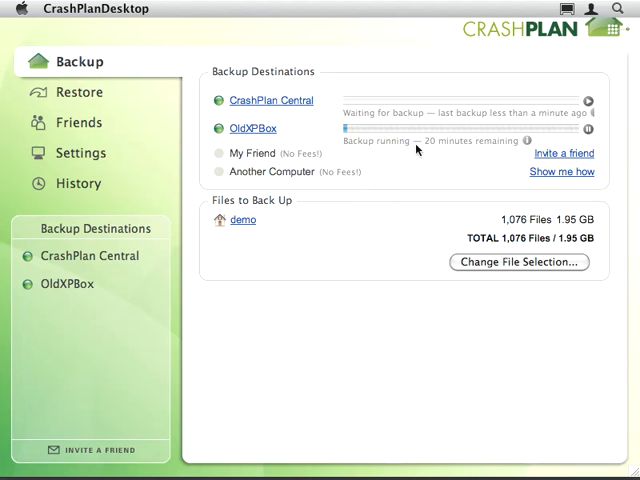
pyautogui.moveTo(446, 156)
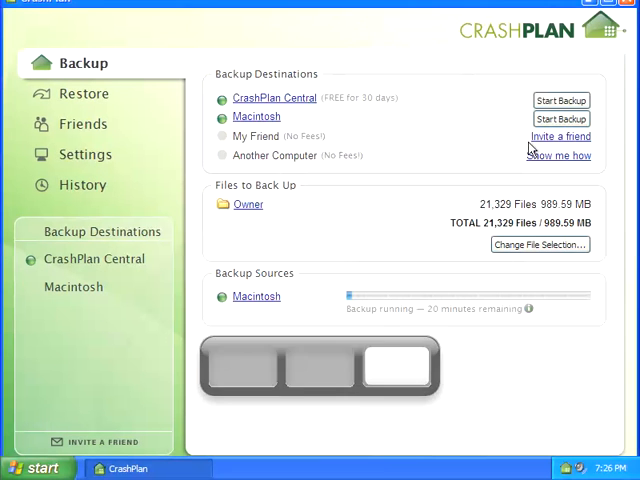
pyautogui.moveTo(240, 302)
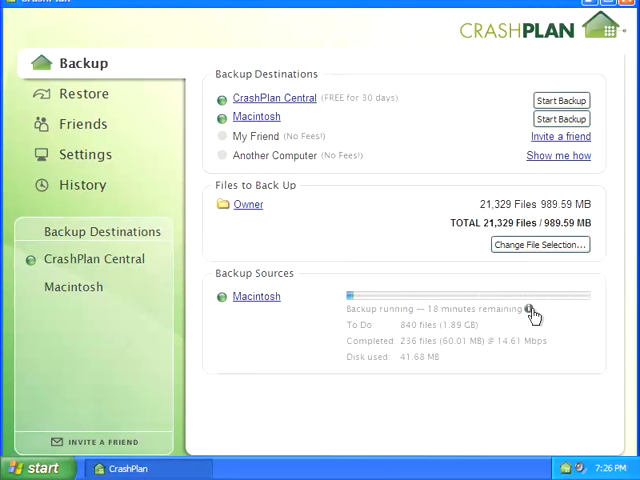
pyautogui.click(530, 308)
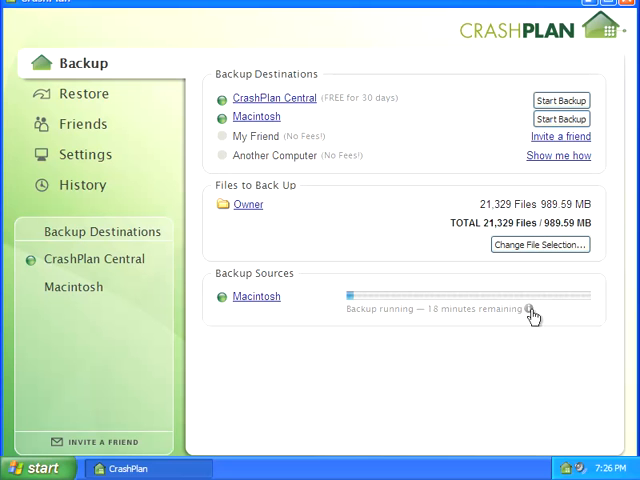
pyautogui.click(72, 288)
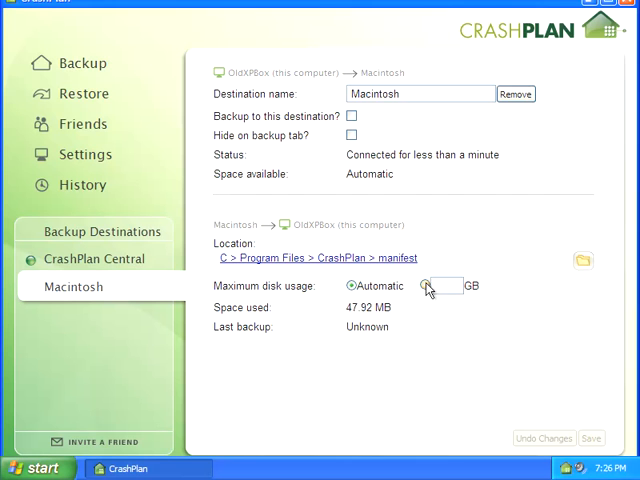
pyautogui.moveTo(516, 246)
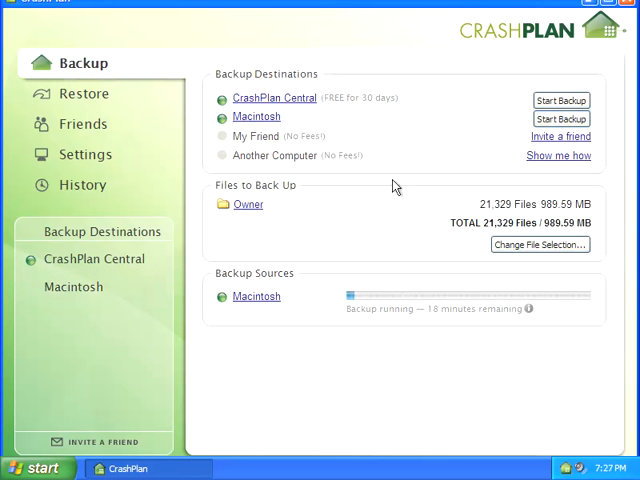
pyautogui.moveTo(420, 192)
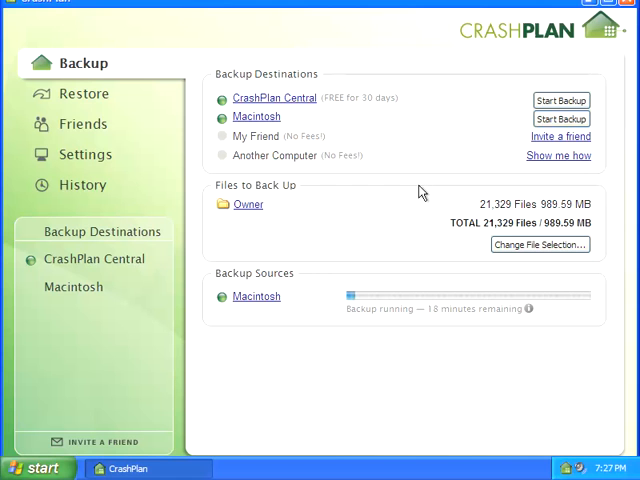
pyautogui.moveTo(426, 192)
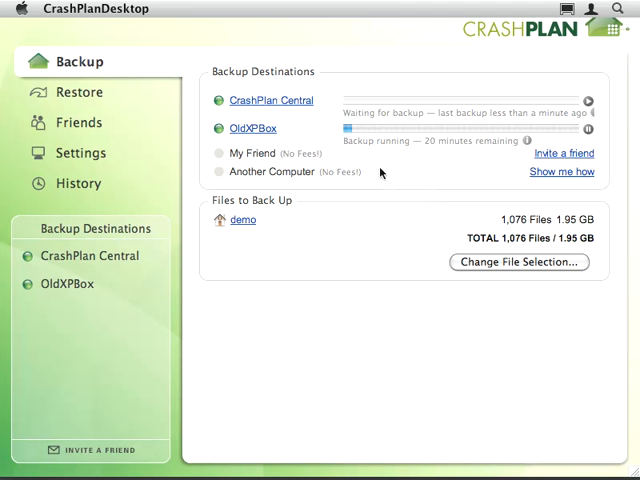
pyautogui.moveTo(164, 62)
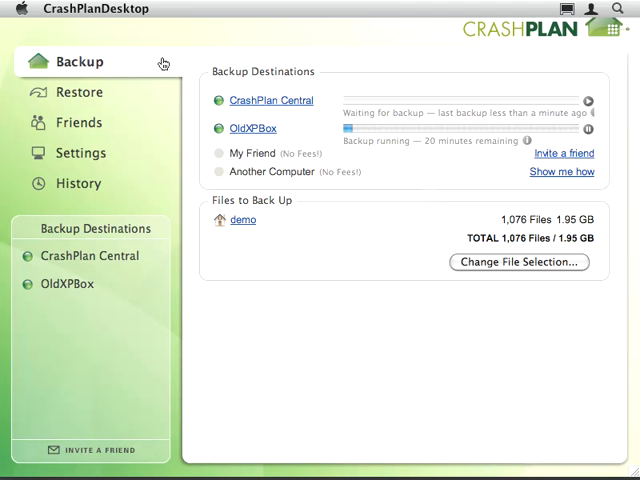
pyautogui.moveTo(96, 96)
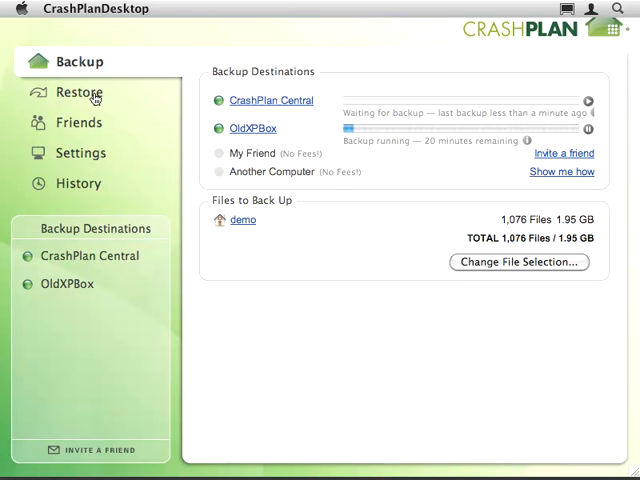
# Go to Restore and expand OldXPBox's file tree down to Users > demo.
pyautogui.click(80, 92)
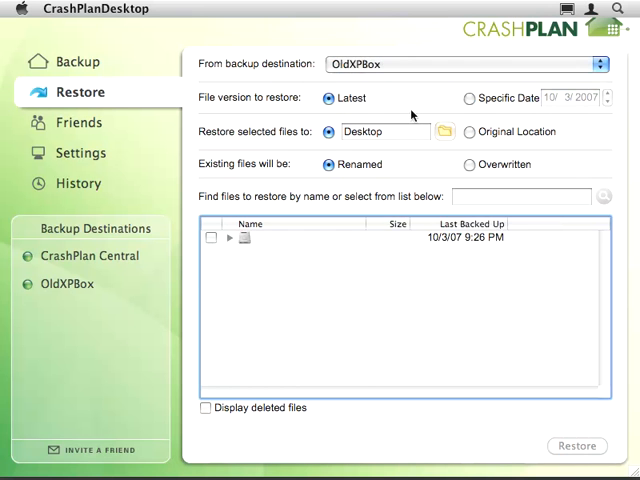
pyautogui.click(230, 236)
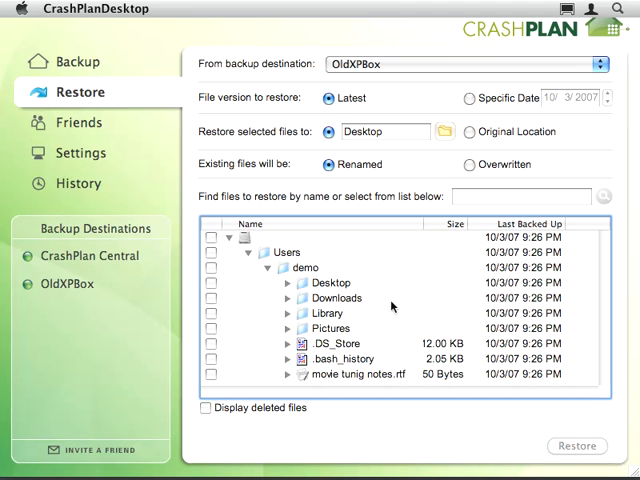
pyautogui.moveTo(368, 324)
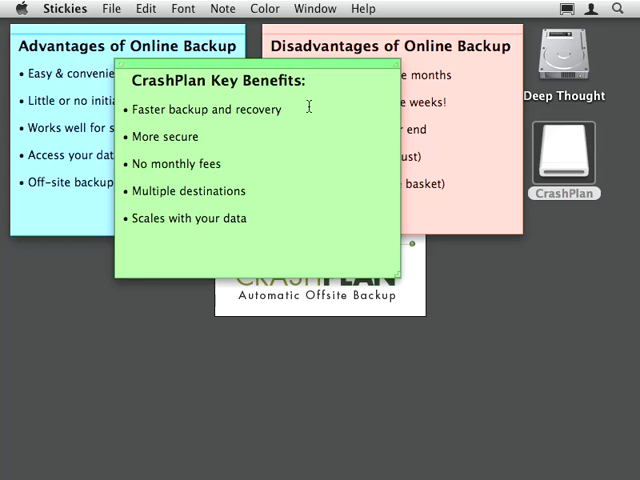
pyautogui.moveTo(292, 160)
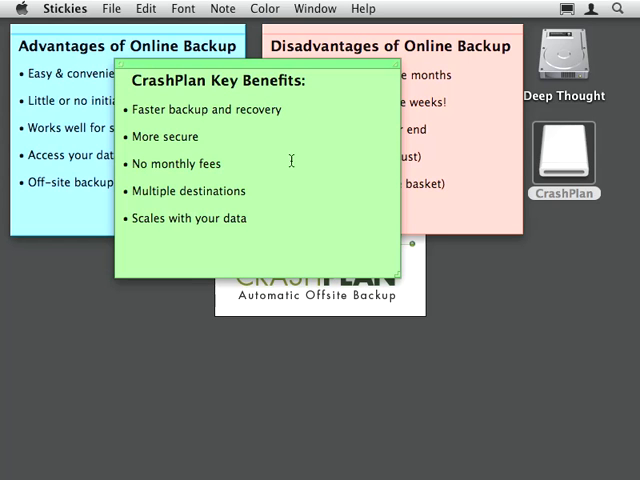